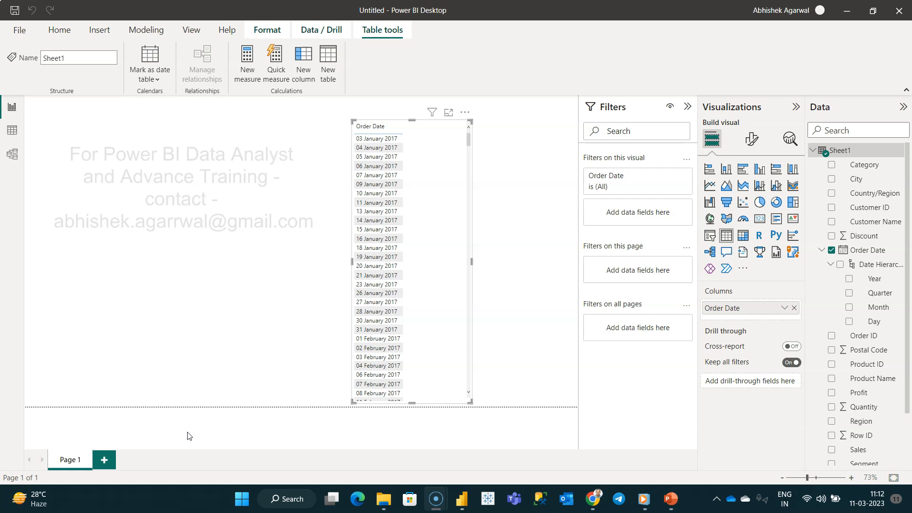
{"action": "mouse_move", "coordinate": [477, 287]}
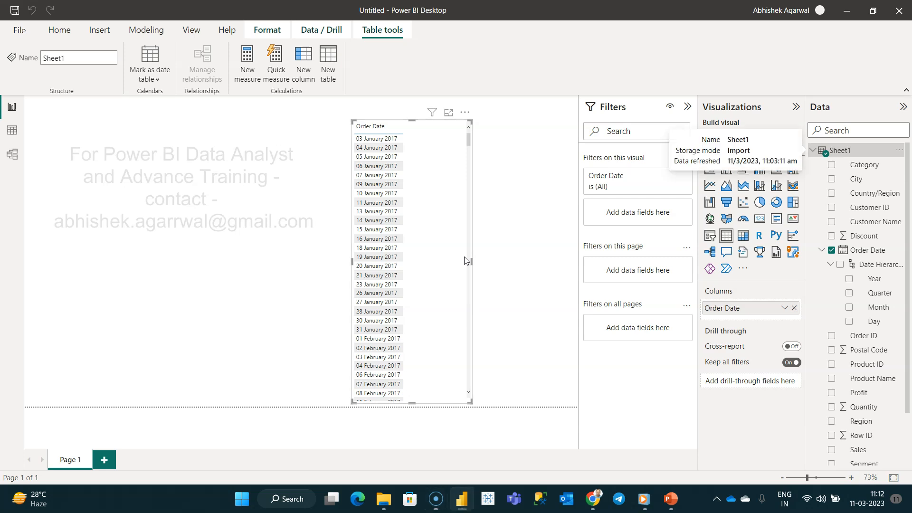
Step: Show the Power BI datasets folder in Google Drive with the dashboard and Superstore files
{"action": "left_click", "coordinate": [592, 498]}
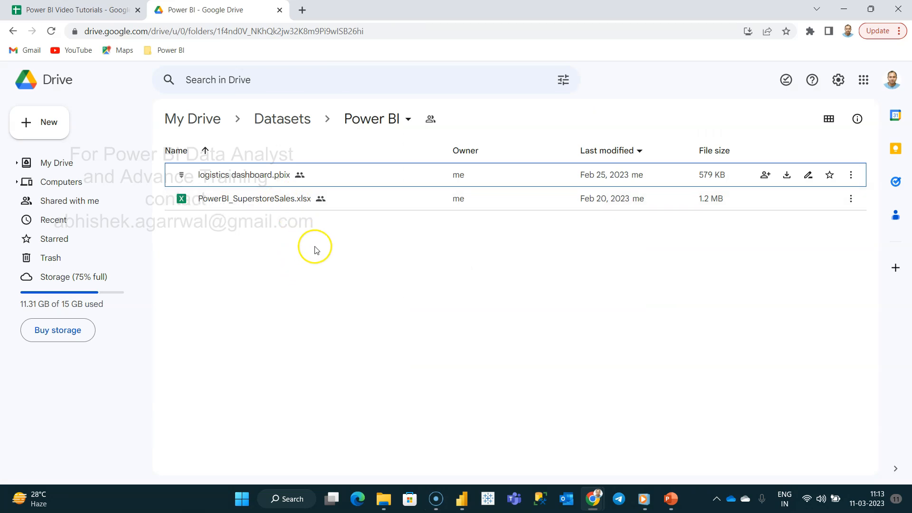
{"action": "mouse_move", "coordinate": [338, 254]}
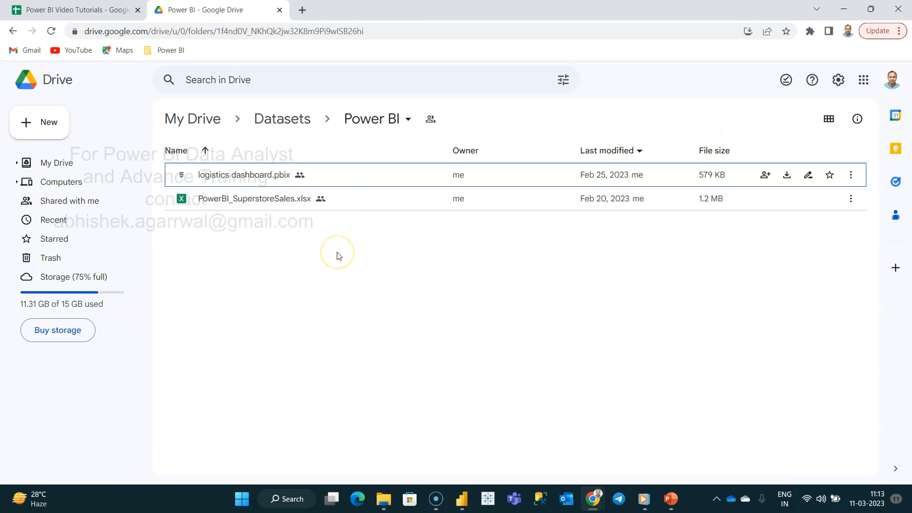
{"action": "mouse_move", "coordinate": [290, 123]}
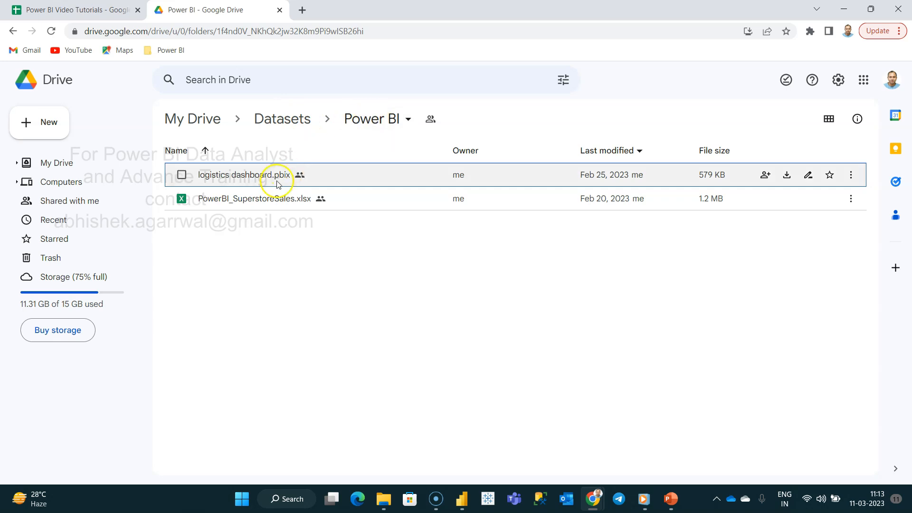
{"action": "mouse_move", "coordinate": [268, 203]}
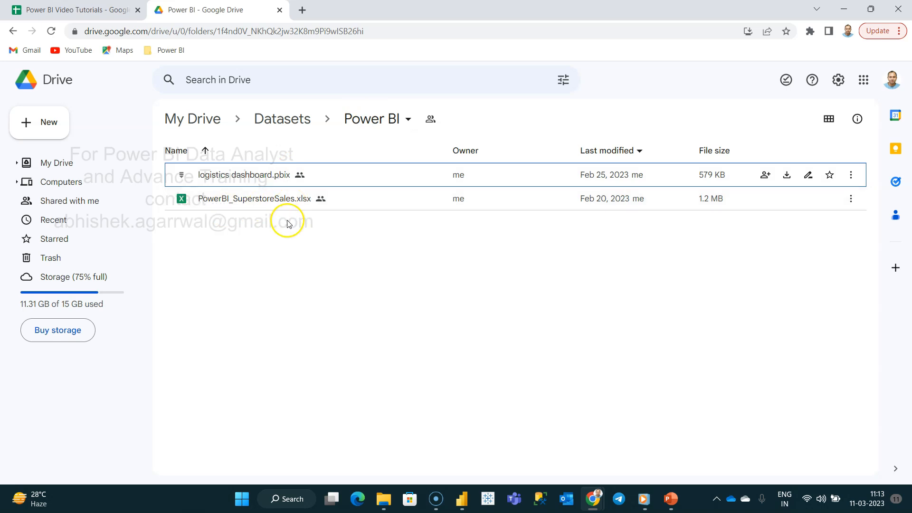
{"action": "mouse_move", "coordinate": [269, 175]}
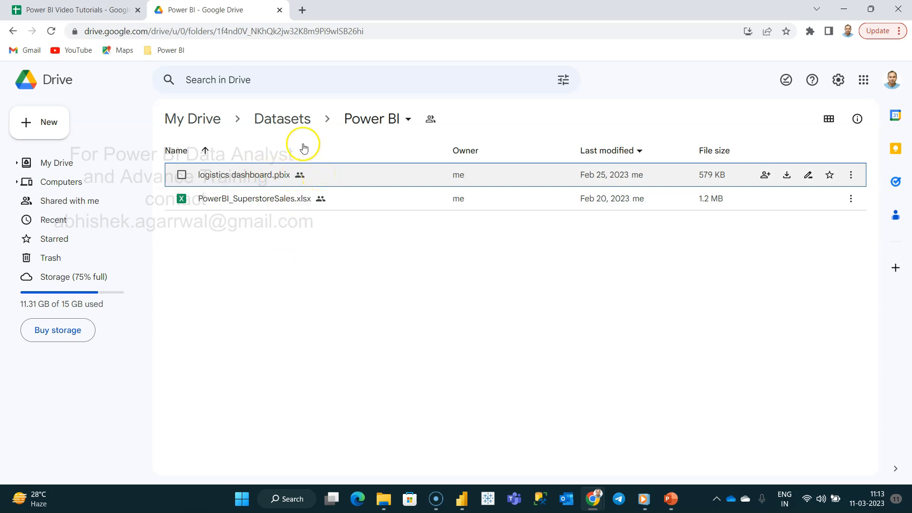
{"action": "mouse_move", "coordinate": [283, 119]}
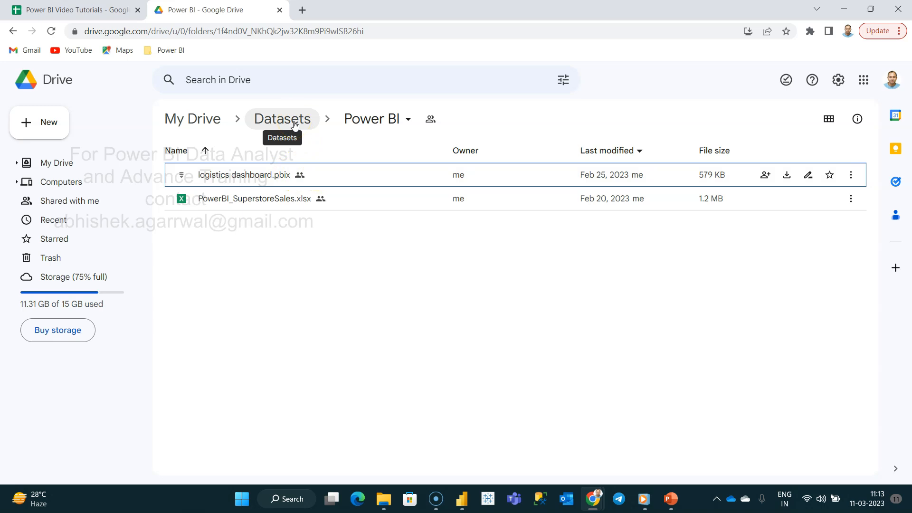
{"action": "mouse_move", "coordinate": [333, 198]}
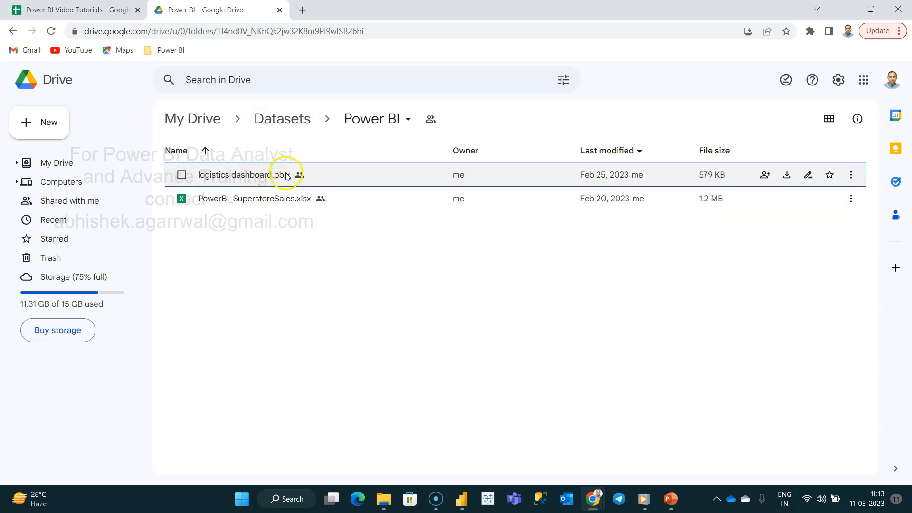
{"action": "mouse_move", "coordinate": [273, 175]}
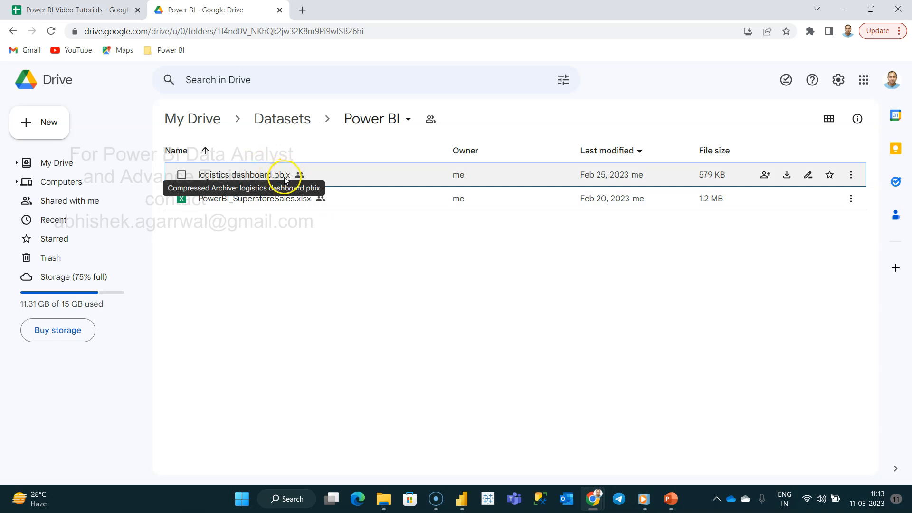
{"action": "mouse_move", "coordinate": [279, 171]}
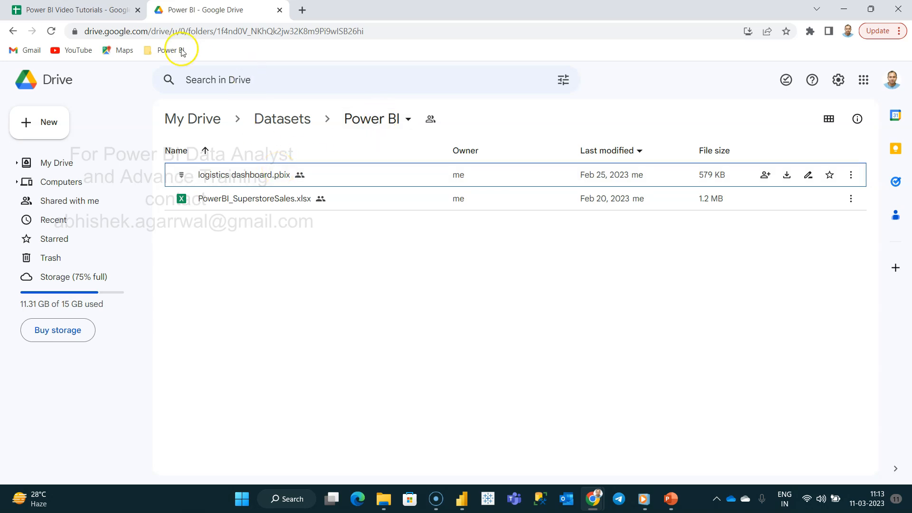
Step: Show the Power BI Video Tutorials sheet ending at the date formatting hack row
{"action": "left_click", "coordinate": [69, 9]}
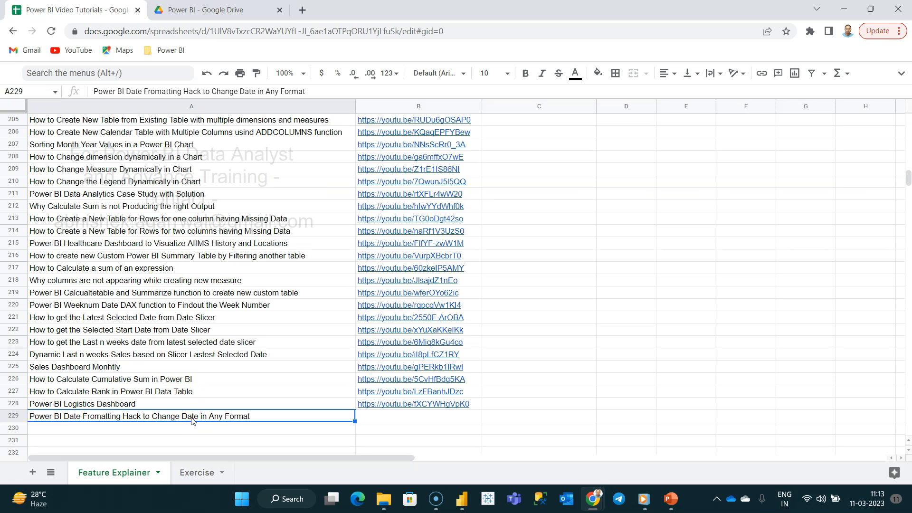
{"action": "mouse_move", "coordinate": [204, 340]}
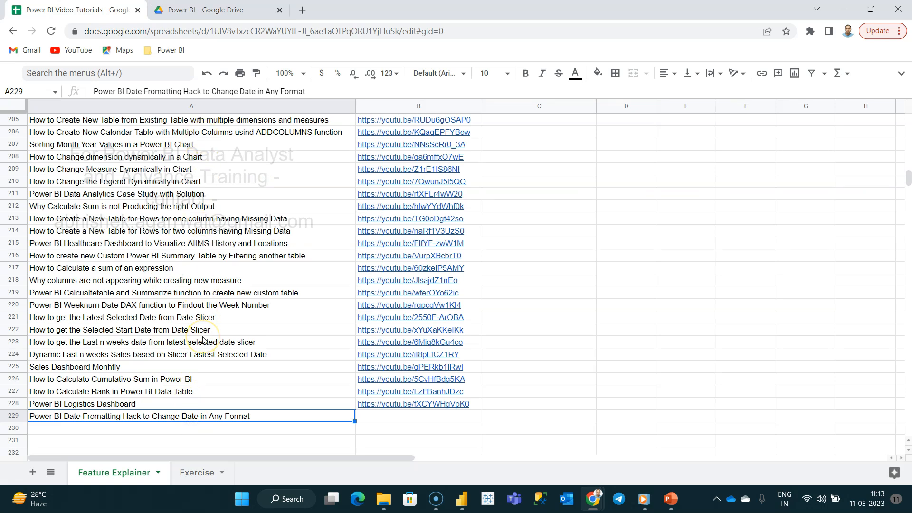
{"action": "mouse_move", "coordinate": [460, 111]}
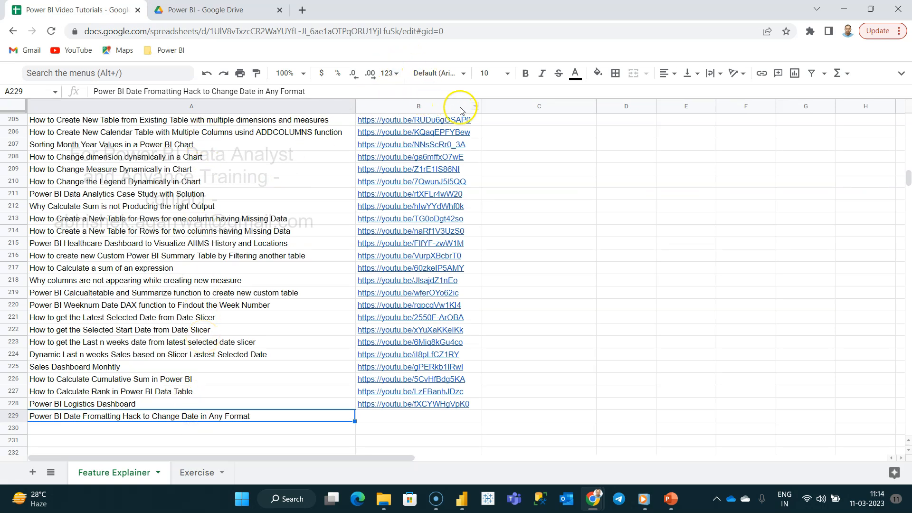
{"action": "mouse_move", "coordinate": [479, 400]}
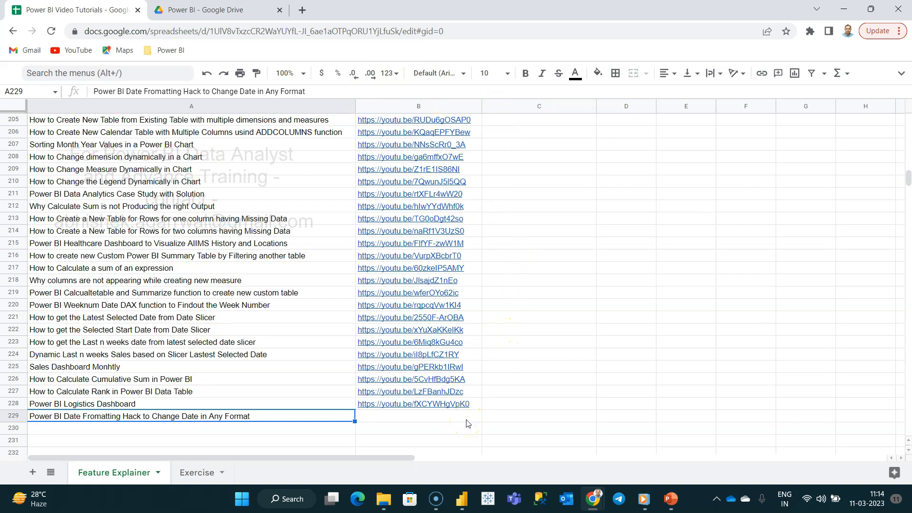
{"action": "mouse_move", "coordinate": [156, 302]}
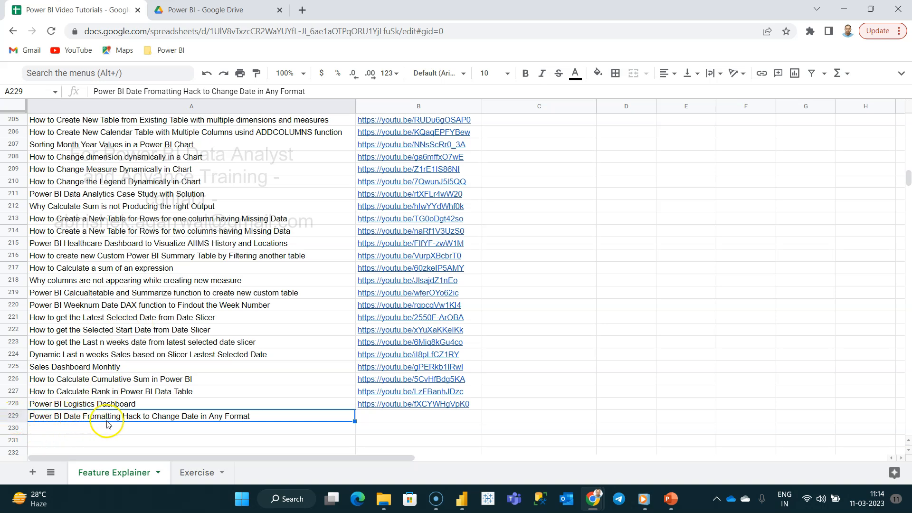
{"action": "mouse_move", "coordinate": [231, 420]}
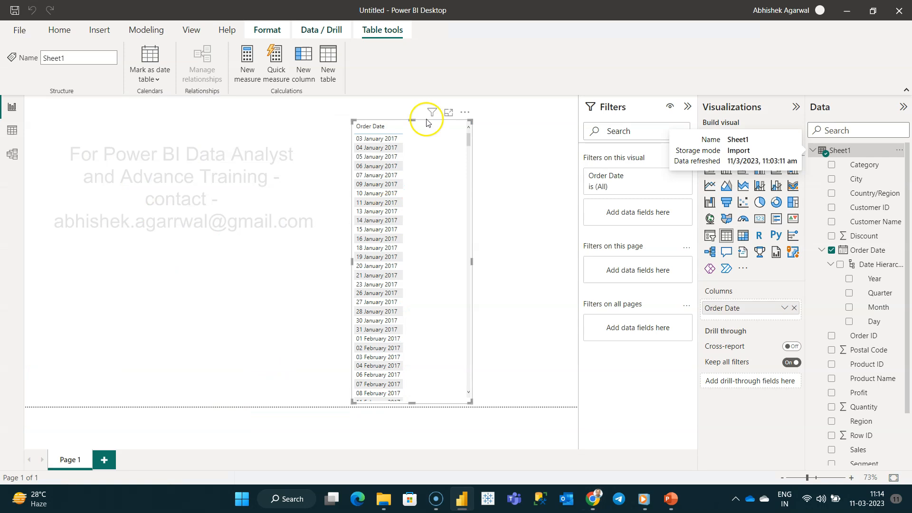
{"action": "mouse_move", "coordinate": [512, 279]}
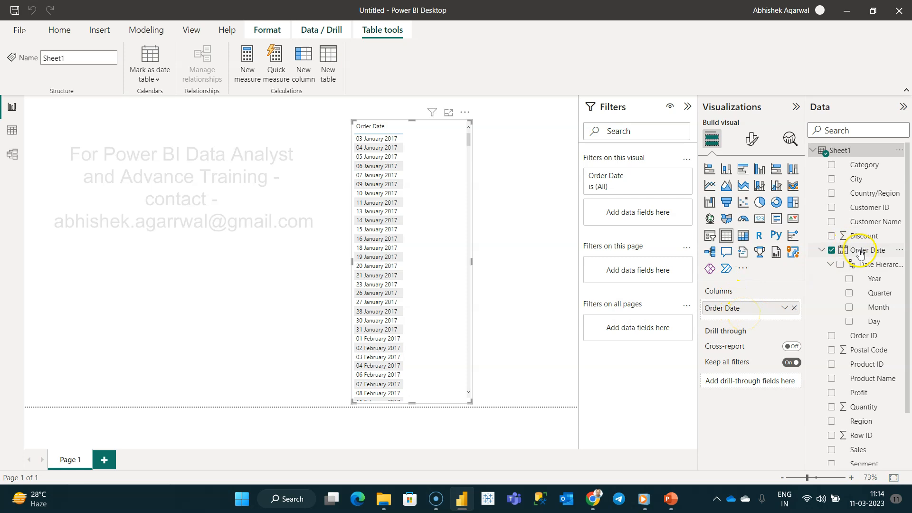
Step: Select the Order Date column so its Column tools formatting options appear
{"action": "left_click", "coordinate": [866, 250]}
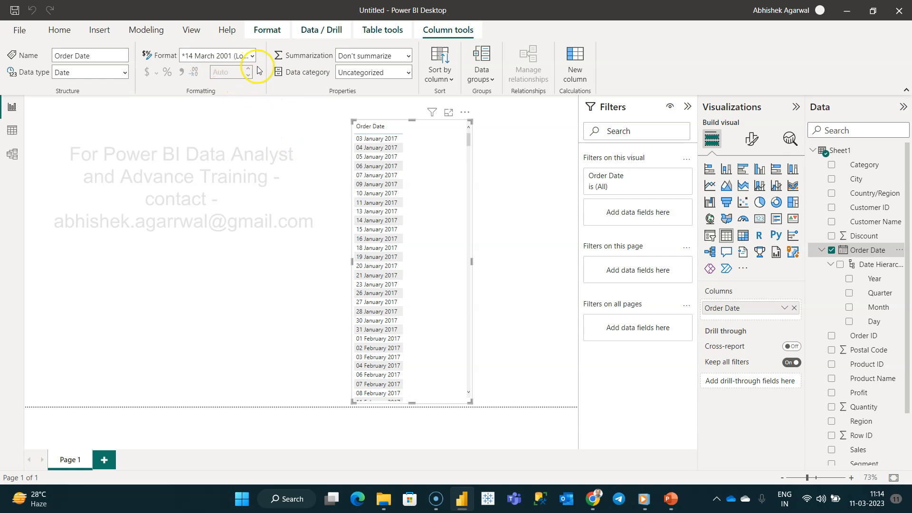
{"action": "left_click", "coordinate": [252, 56]}
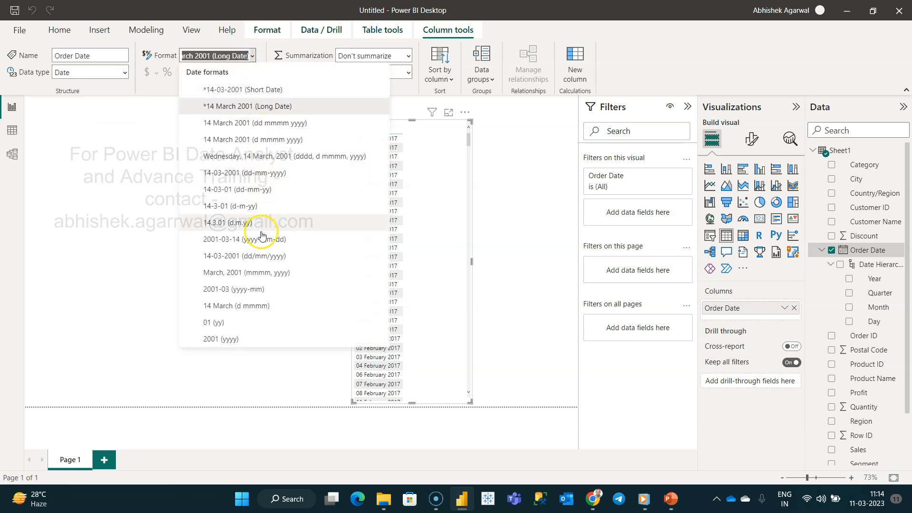
{"action": "mouse_move", "coordinate": [282, 177]}
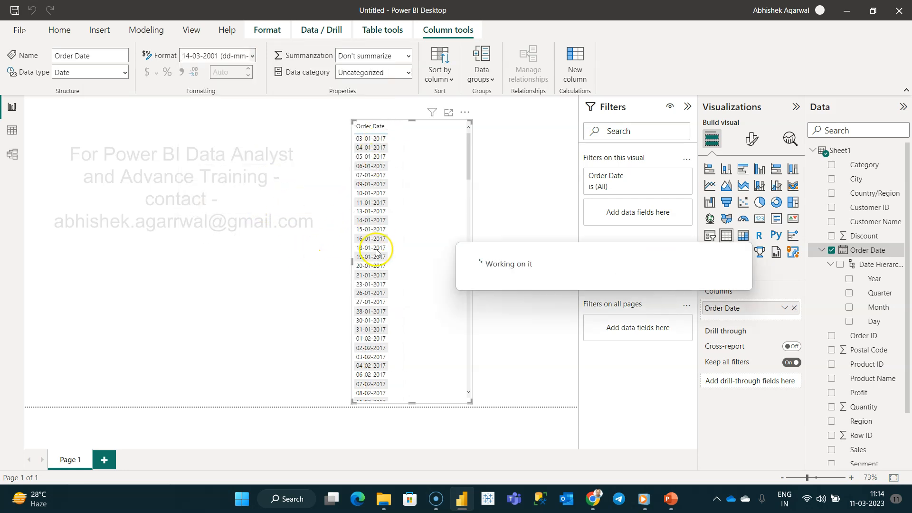
{"action": "left_click", "coordinate": [250, 56]}
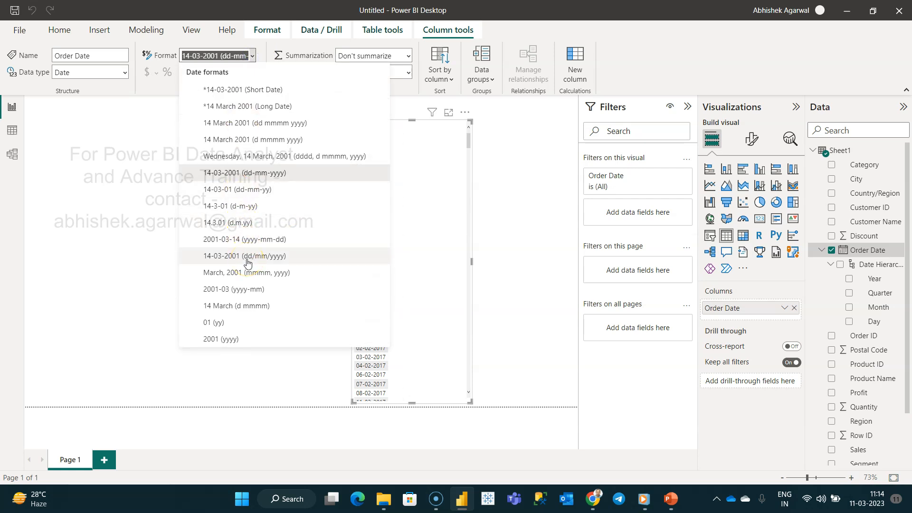
{"action": "mouse_move", "coordinate": [253, 289]}
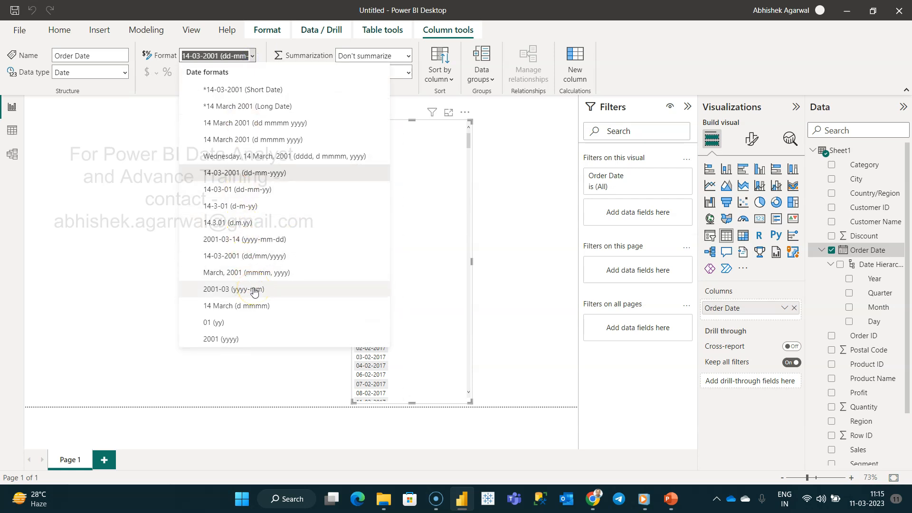
{"action": "mouse_move", "coordinate": [275, 306]}
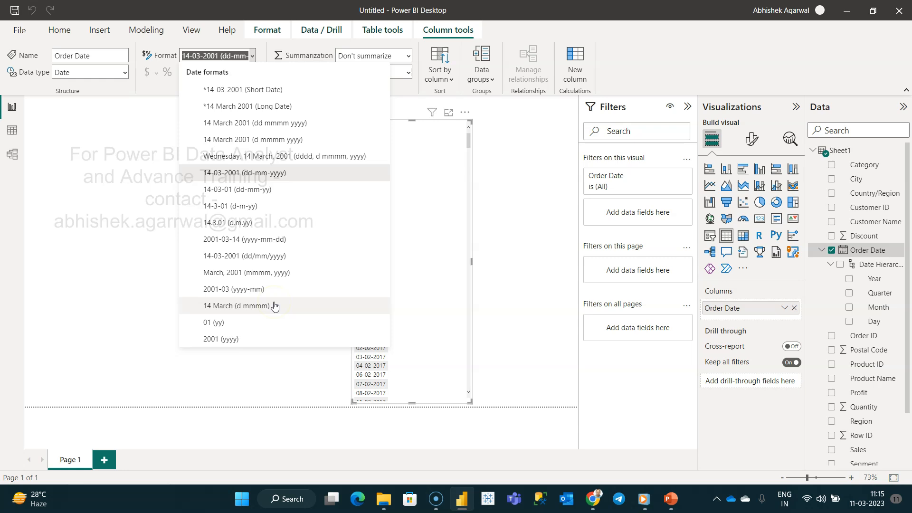
{"action": "mouse_move", "coordinate": [300, 131]}
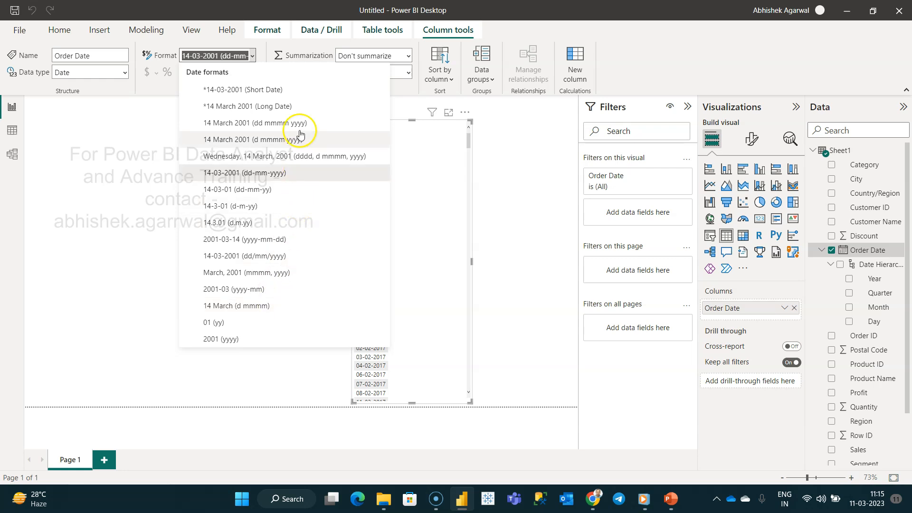
{"action": "mouse_move", "coordinate": [269, 225]}
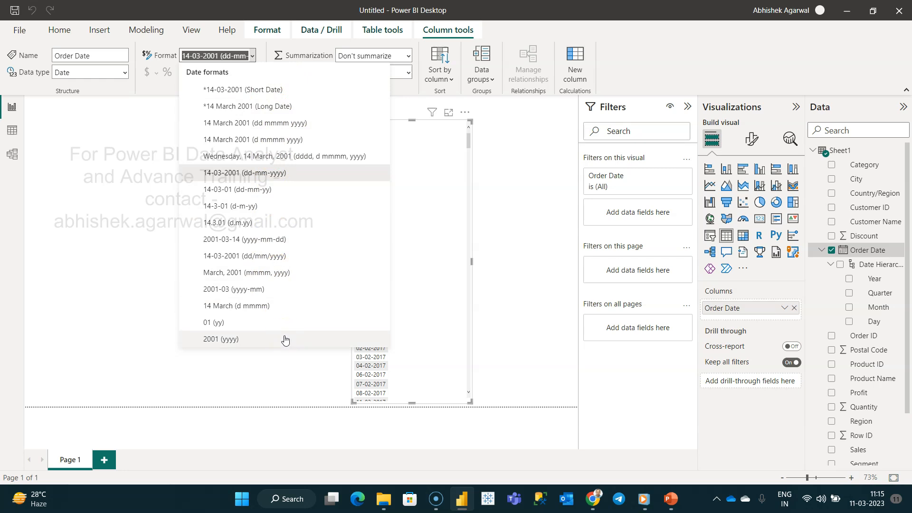
{"action": "mouse_move", "coordinate": [305, 275]}
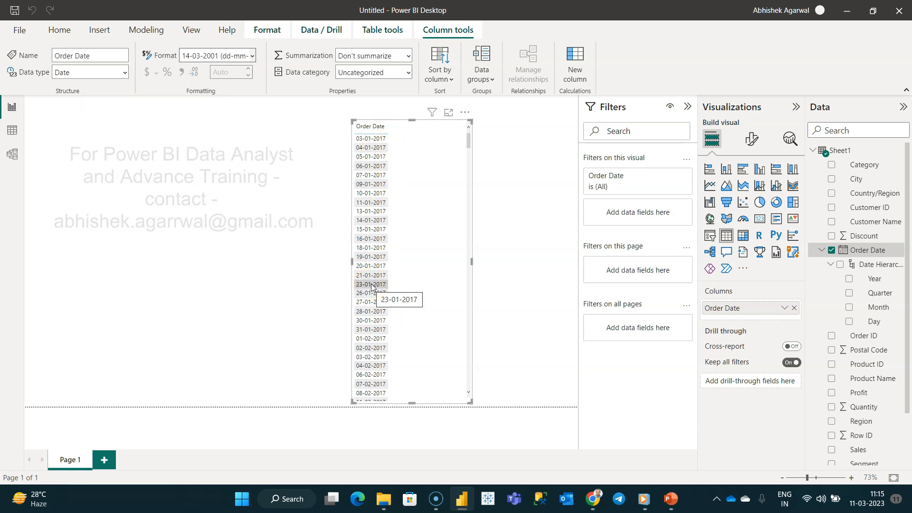
{"action": "mouse_move", "coordinate": [394, 244]}
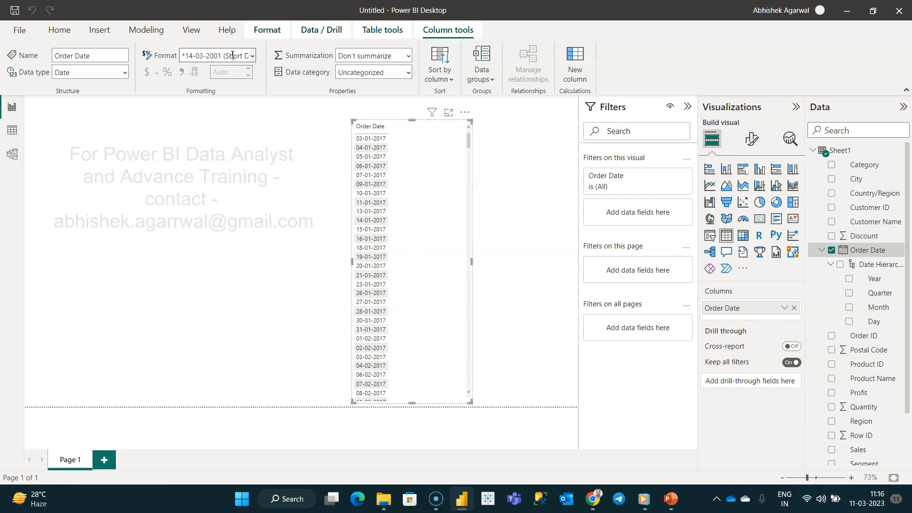
Step: Give Order Date the custom format MM DD YYYY so dates read like 01 03 2017
{"action": "type", "text": "MM DD YYYY"}
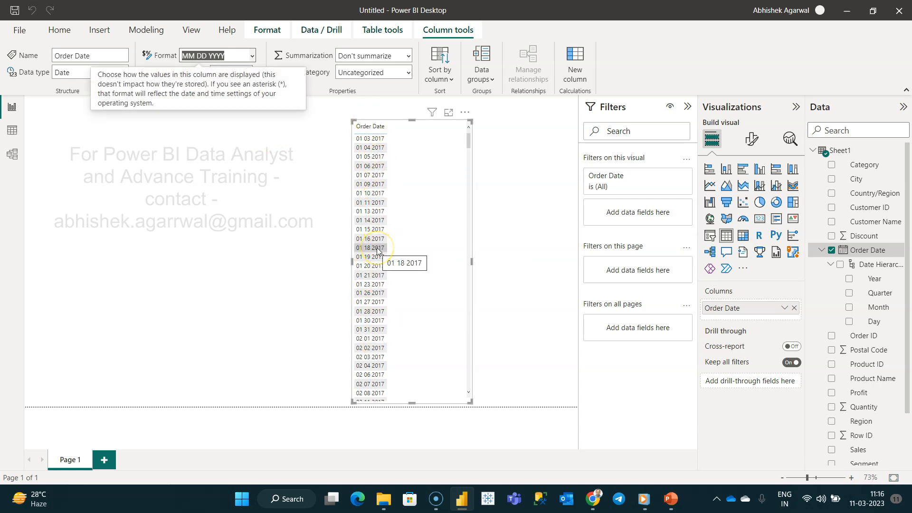
{"action": "left_click", "coordinate": [216, 55]}
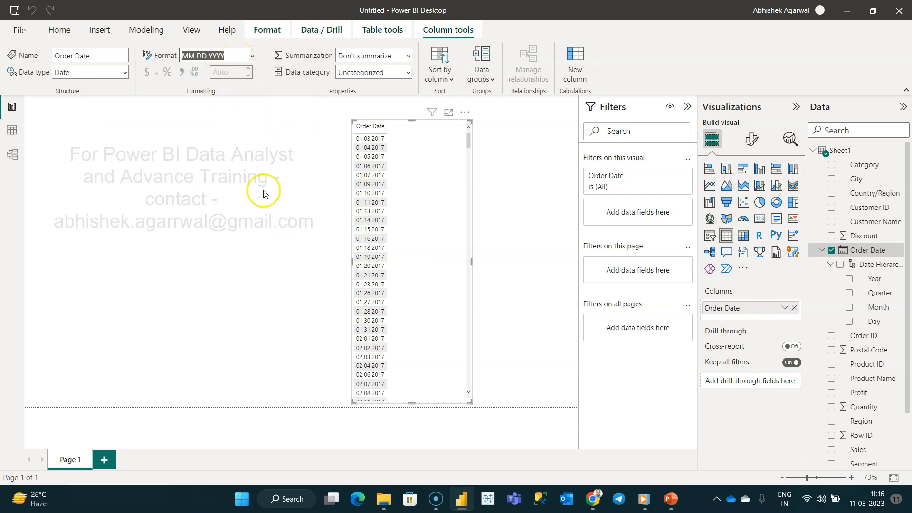
{"action": "mouse_move", "coordinate": [242, 126]}
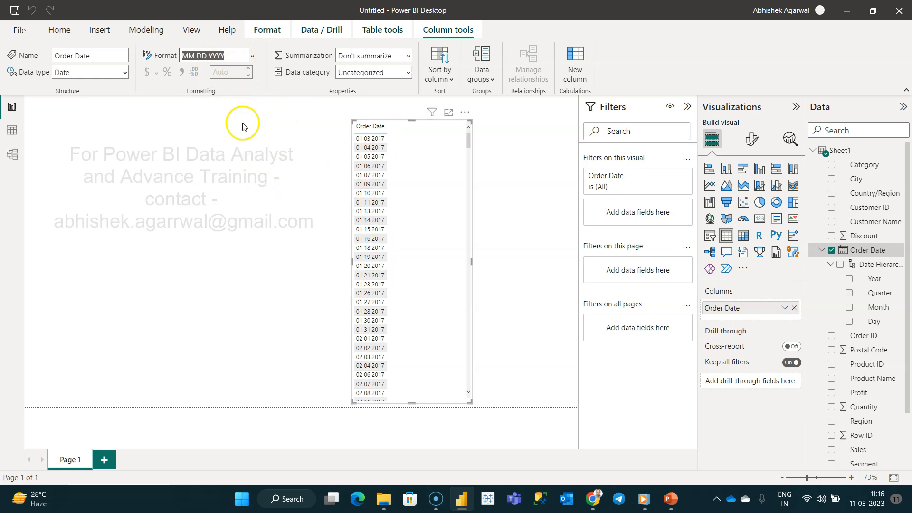
Step: Format Order Date as YY DD MMM, then trim it to YY DD MM (17 03 01)
{"action": "type", "text": "YY"}
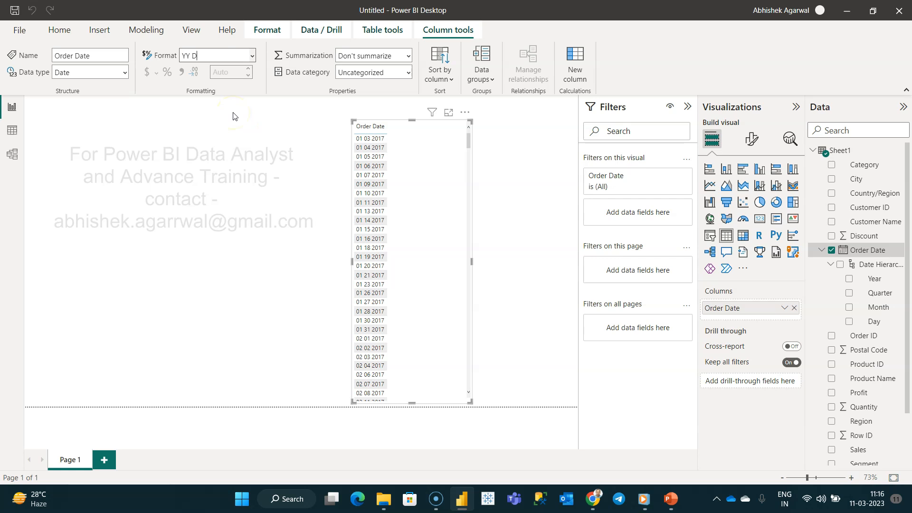
{"action": "type", "text": "D MMM"}
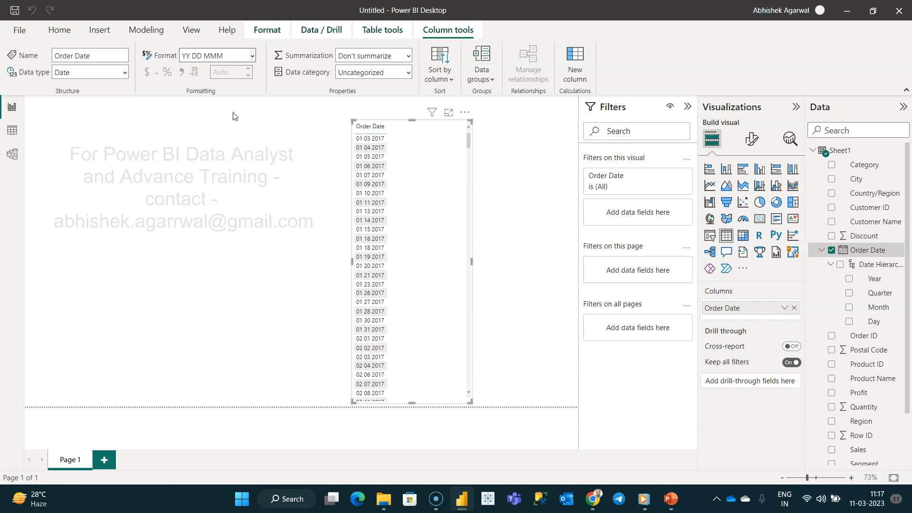
{"action": "left_click", "coordinate": [216, 55]}
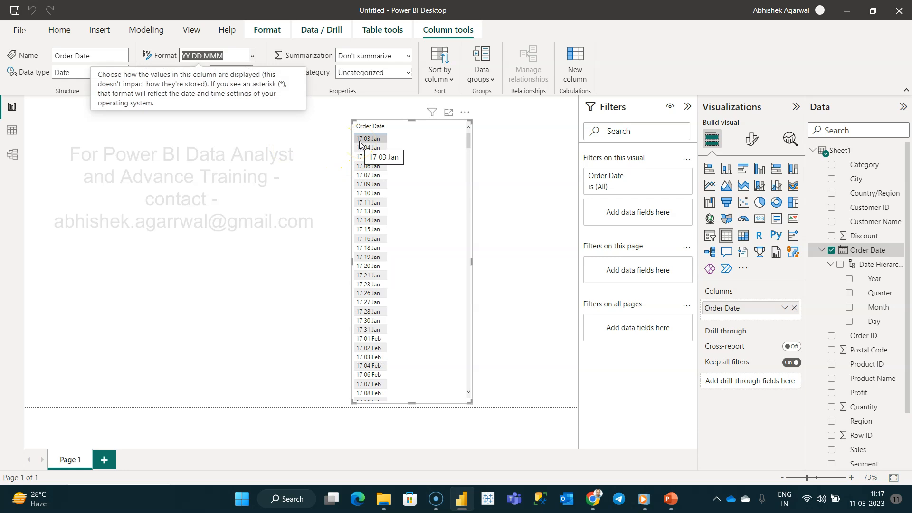
{"action": "mouse_move", "coordinate": [370, 145]}
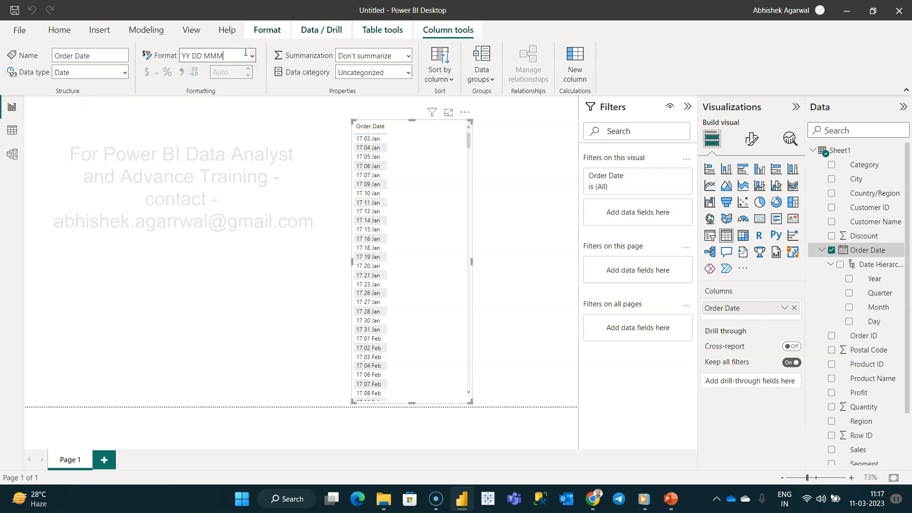
{"action": "key", "text": "Backspace"}
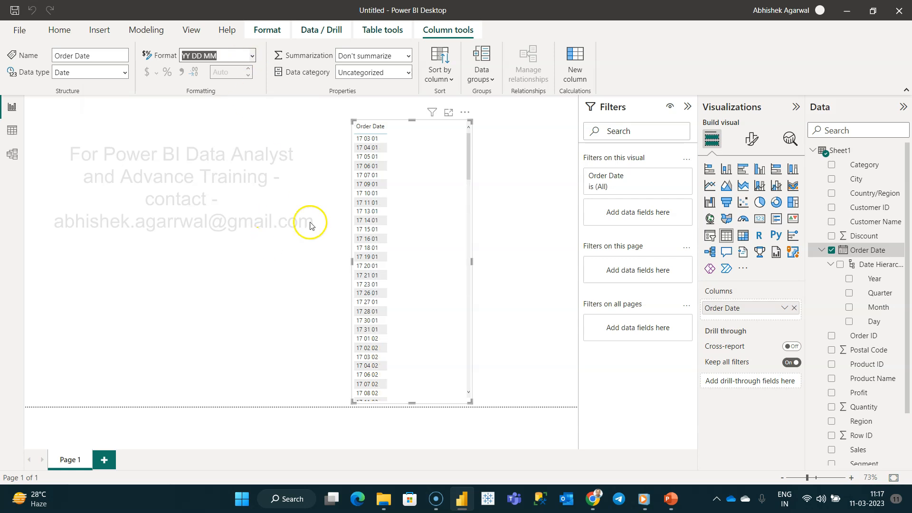
{"action": "mouse_move", "coordinate": [218, 55]}
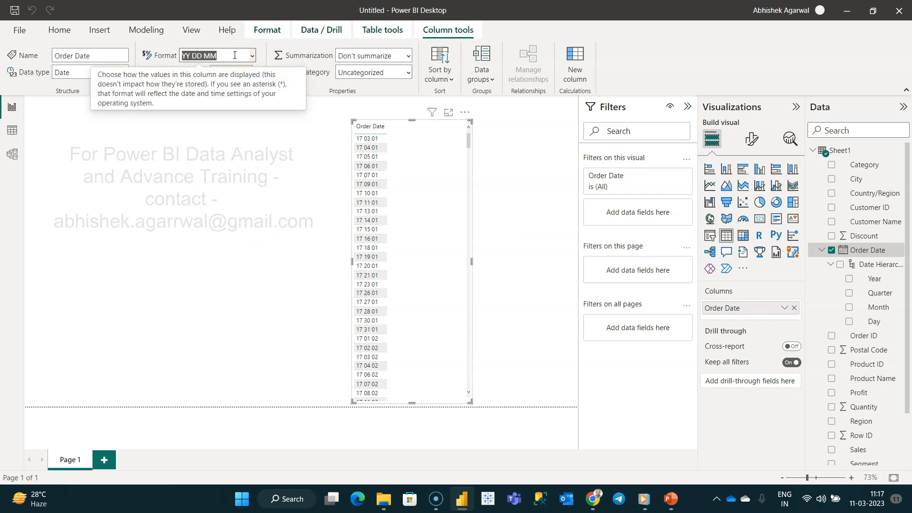
Step: Show the built-in date format list for the Order Date column
{"action": "left_click", "coordinate": [250, 55]}
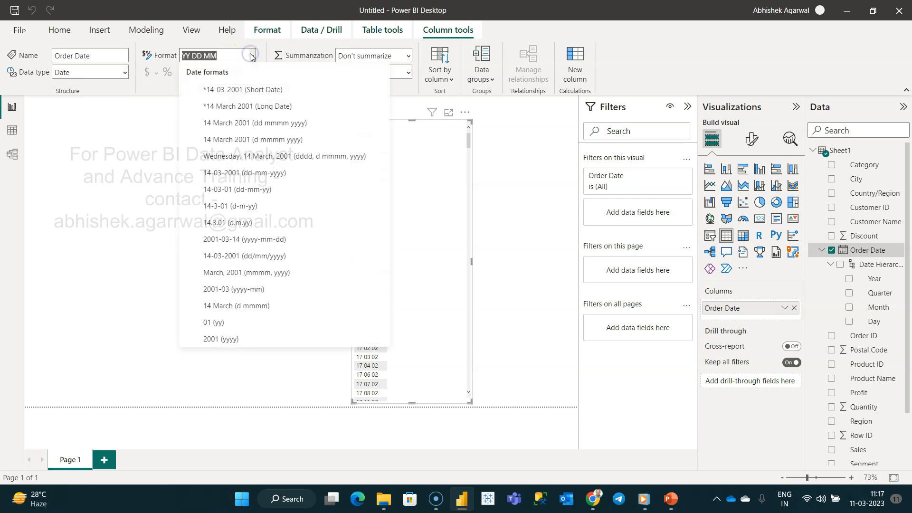
{"action": "mouse_move", "coordinate": [260, 70]}
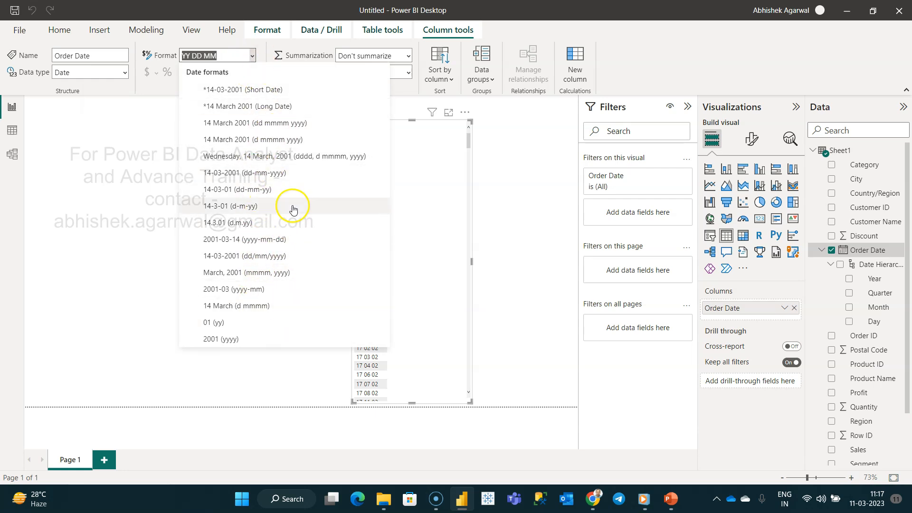
{"action": "mouse_move", "coordinate": [301, 288]}
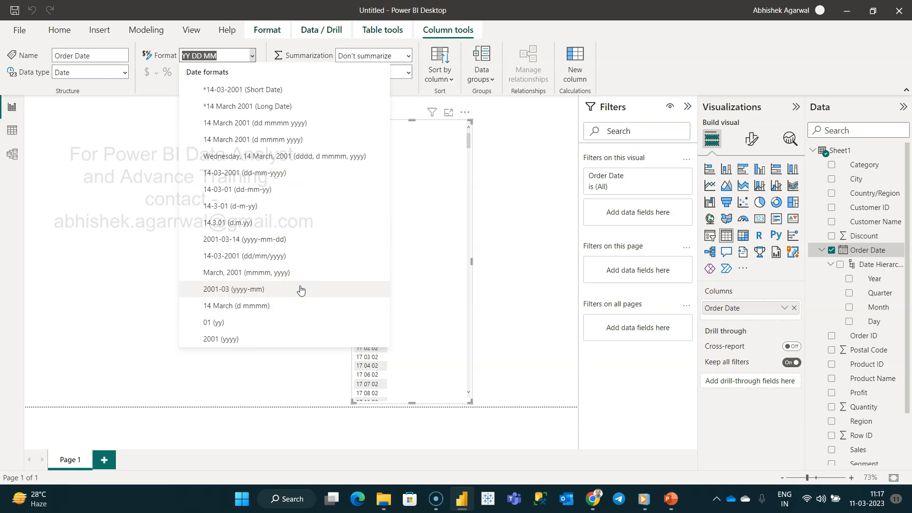
{"action": "mouse_move", "coordinate": [298, 327]}
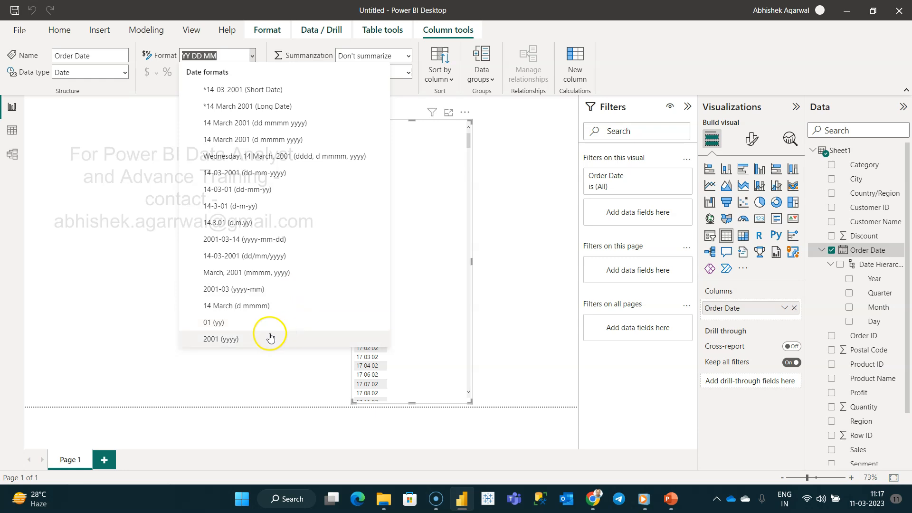
{"action": "mouse_move", "coordinate": [299, 256]}
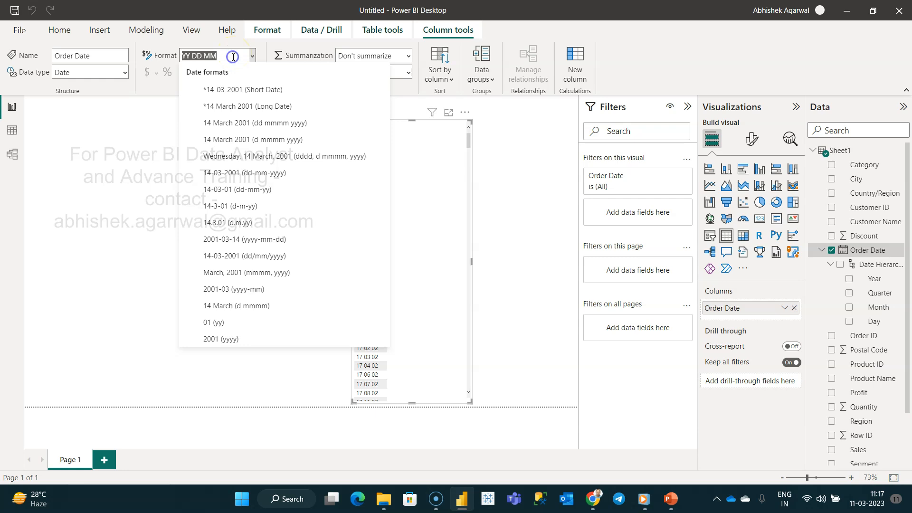
{"action": "mouse_move", "coordinate": [347, 138]}
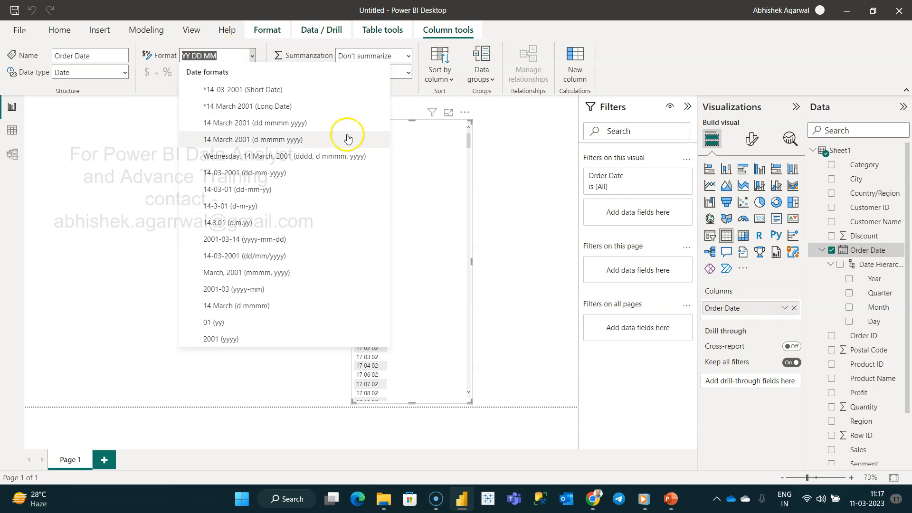
{"action": "mouse_move", "coordinate": [462, 302]}
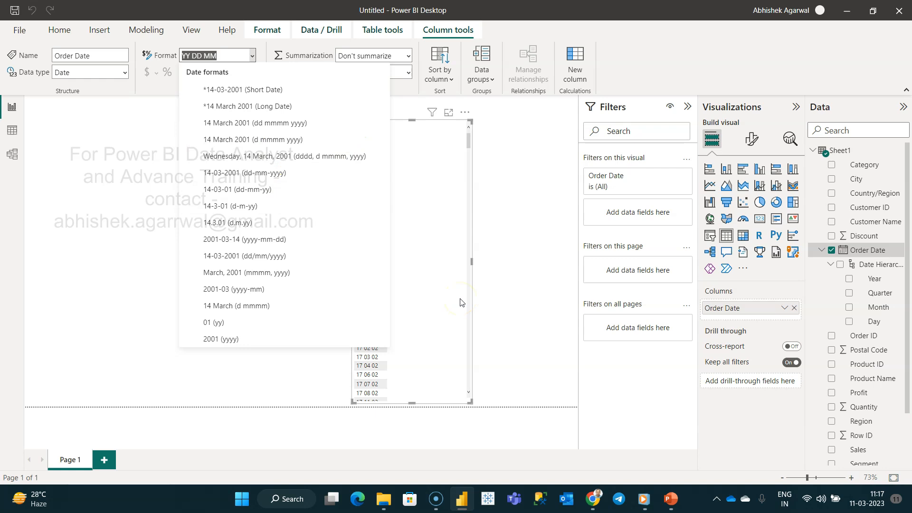